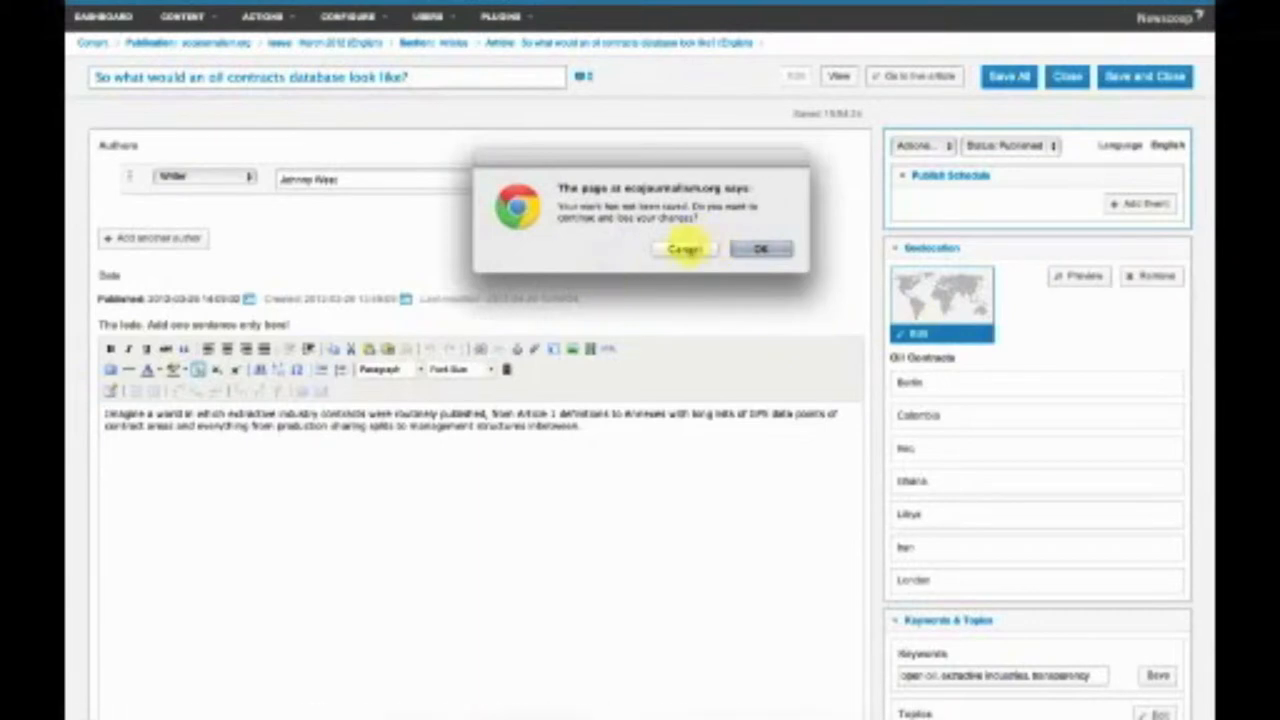
Cancel the leave-page warning to remain on the article with its Oil Contracts map
left_click(684, 248)
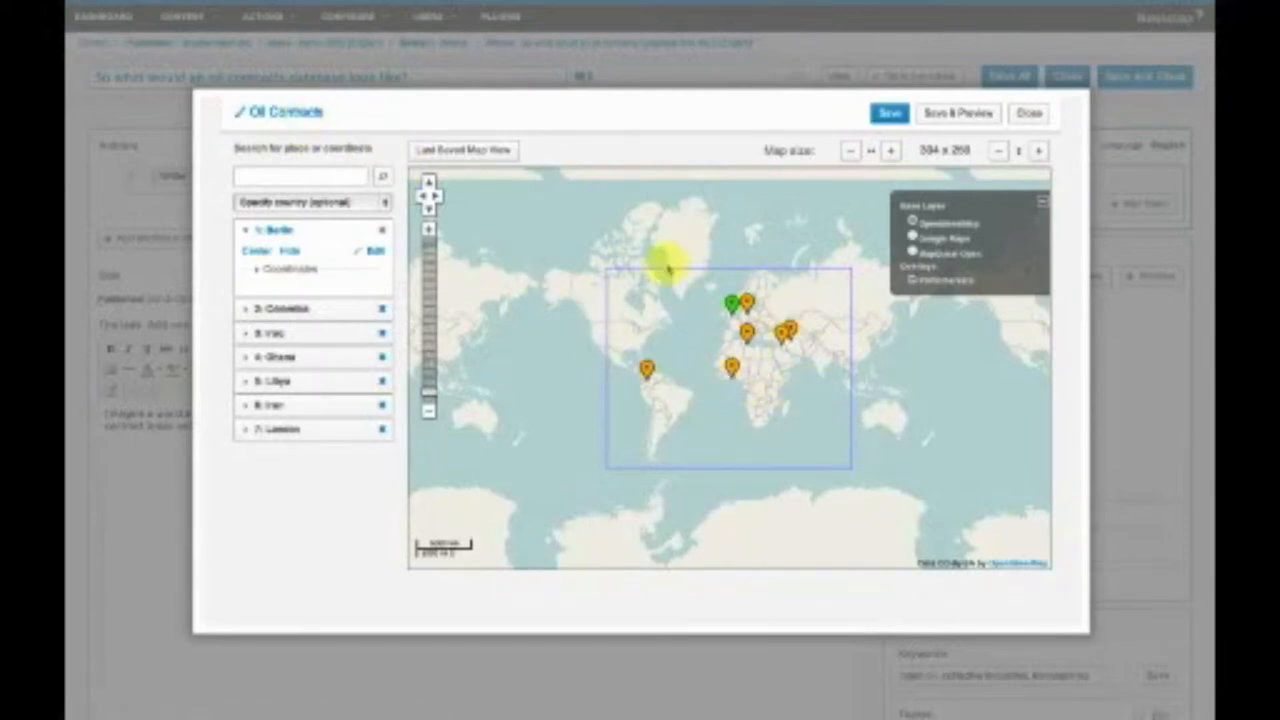
Review the Iraq and Berlin points, then search the map for 'berlin'
left_click(312, 308)
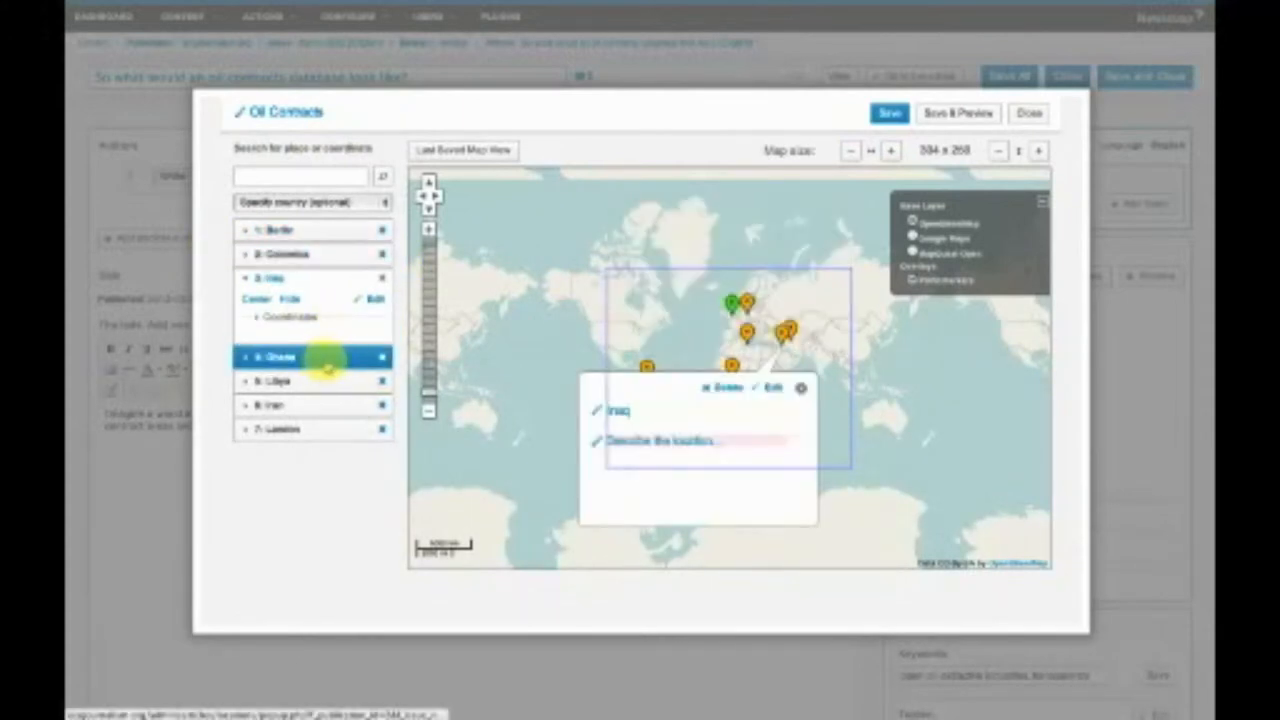
left_click(276, 228)
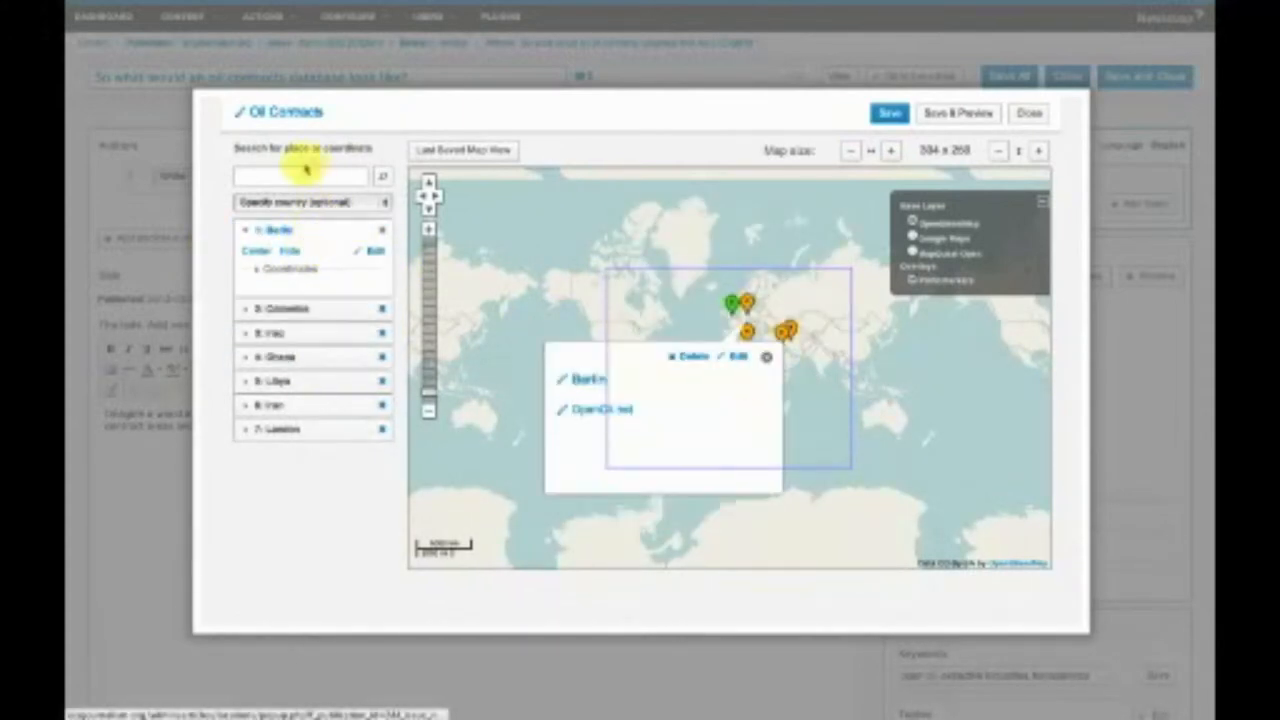
left_click(300, 176)
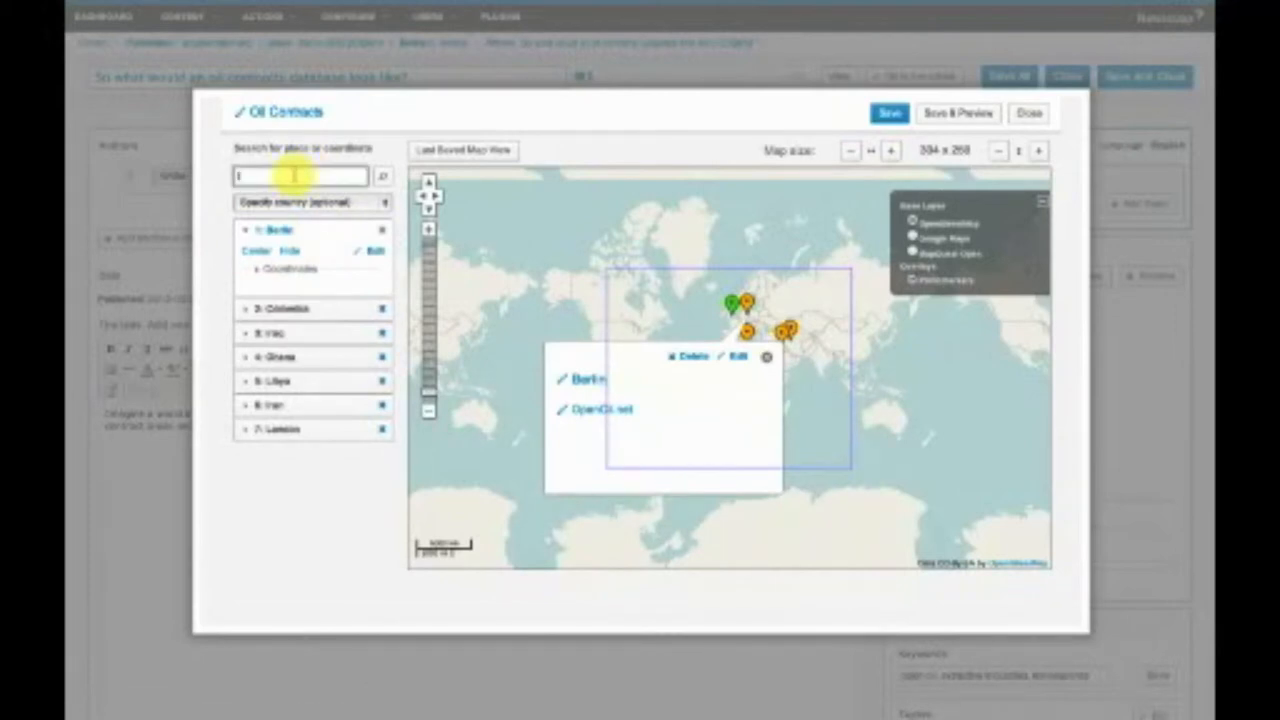
type("berlin")
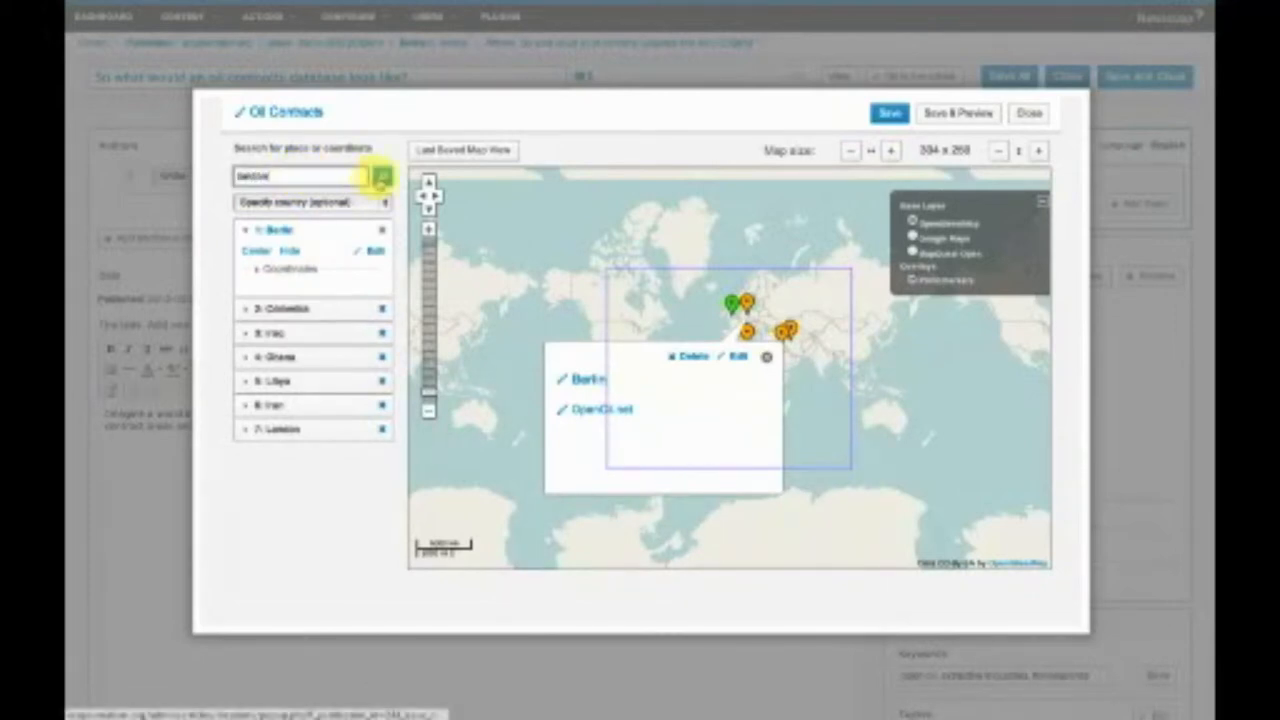
left_click(380, 176)
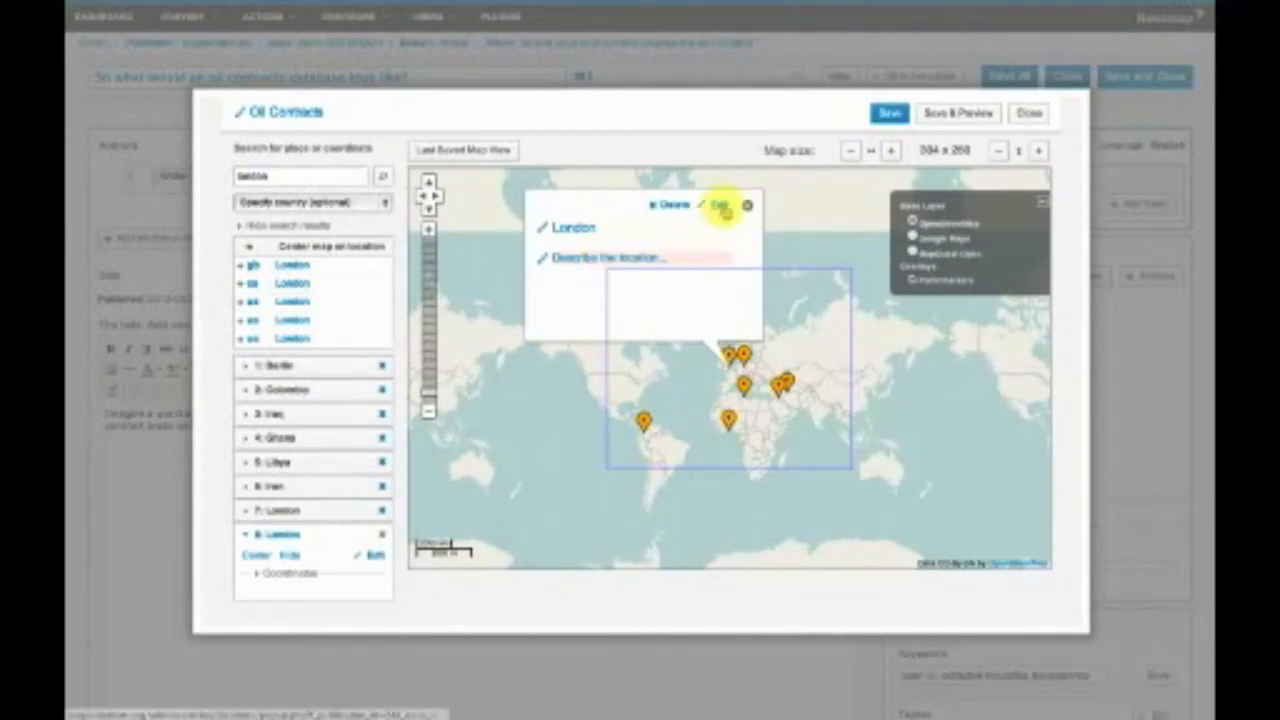
Close the new London point's popup and set the base layer to Google Maps, then MapQuest Open
left_click(724, 204)
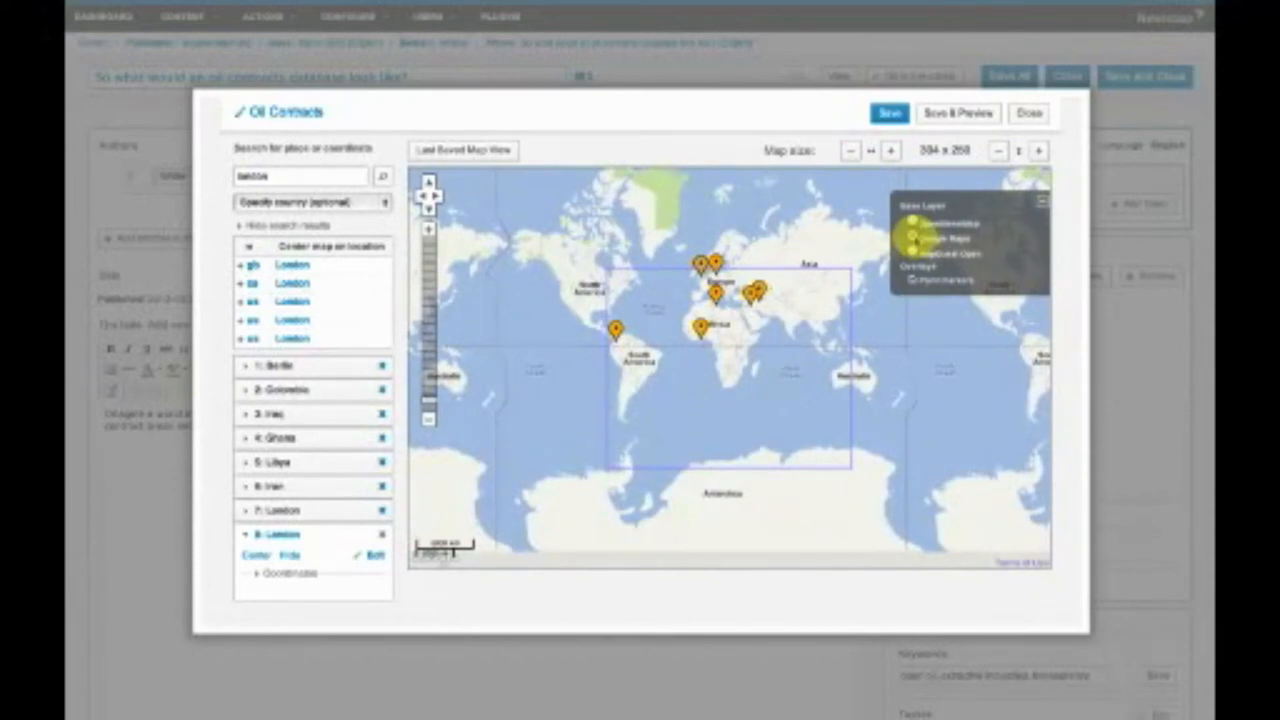
left_click(910, 240)
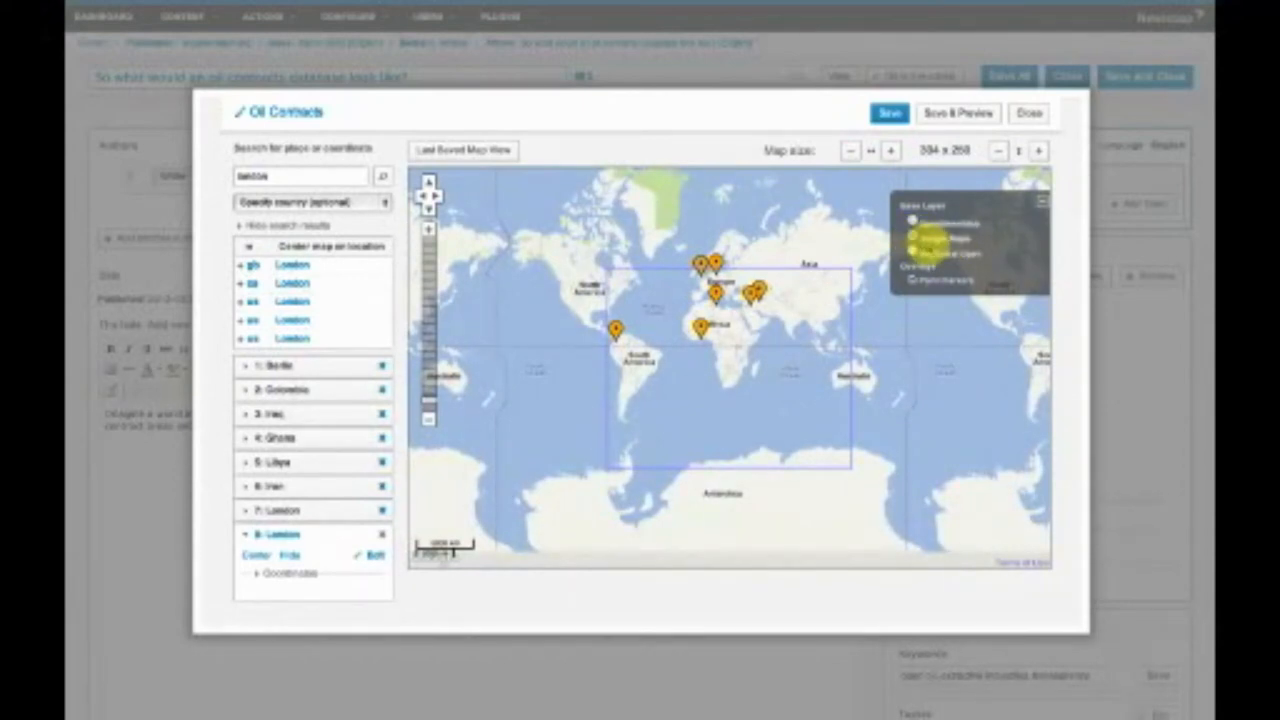
left_click(916, 252)
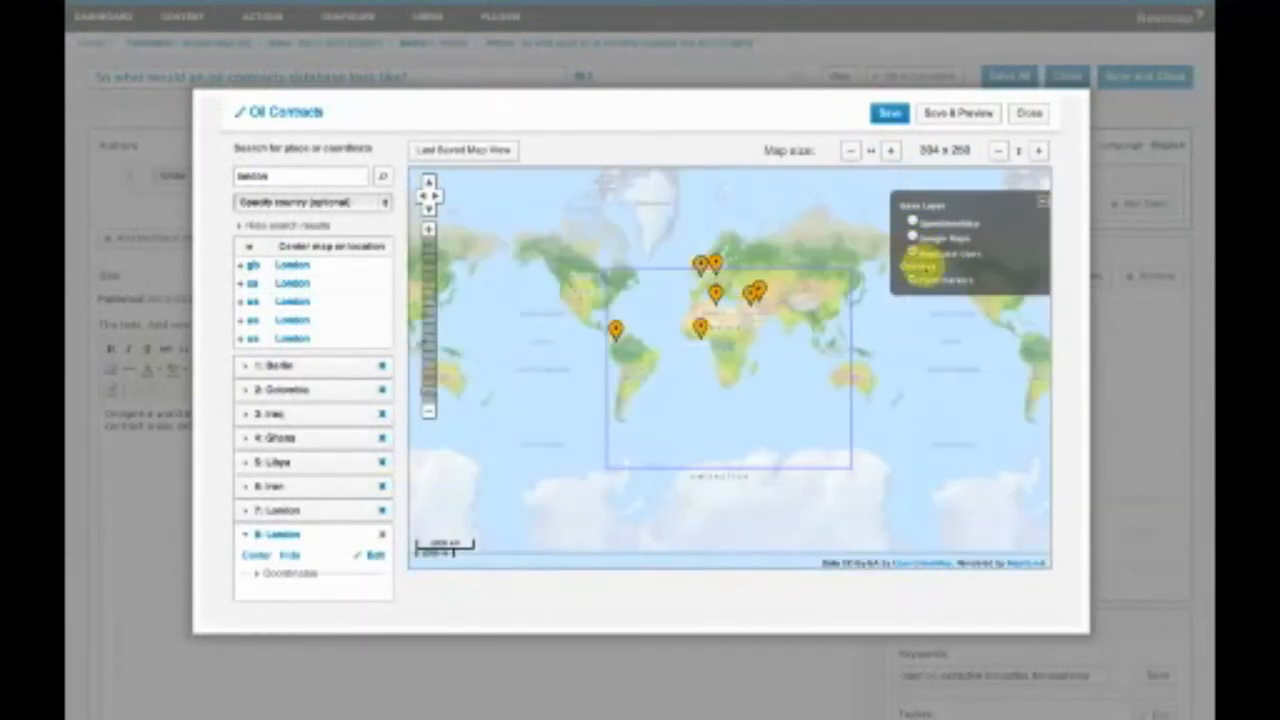